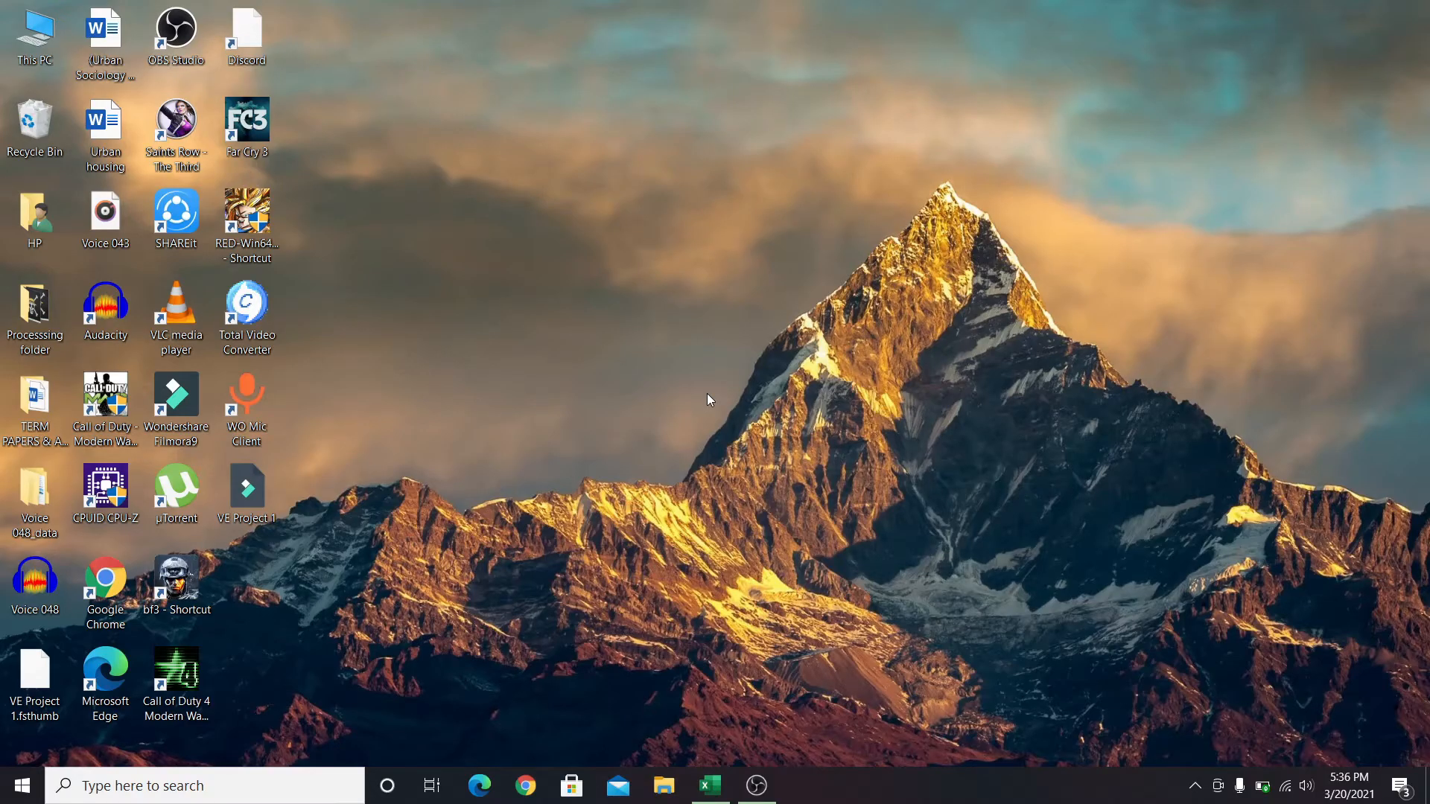
mouse_move(524, 785)
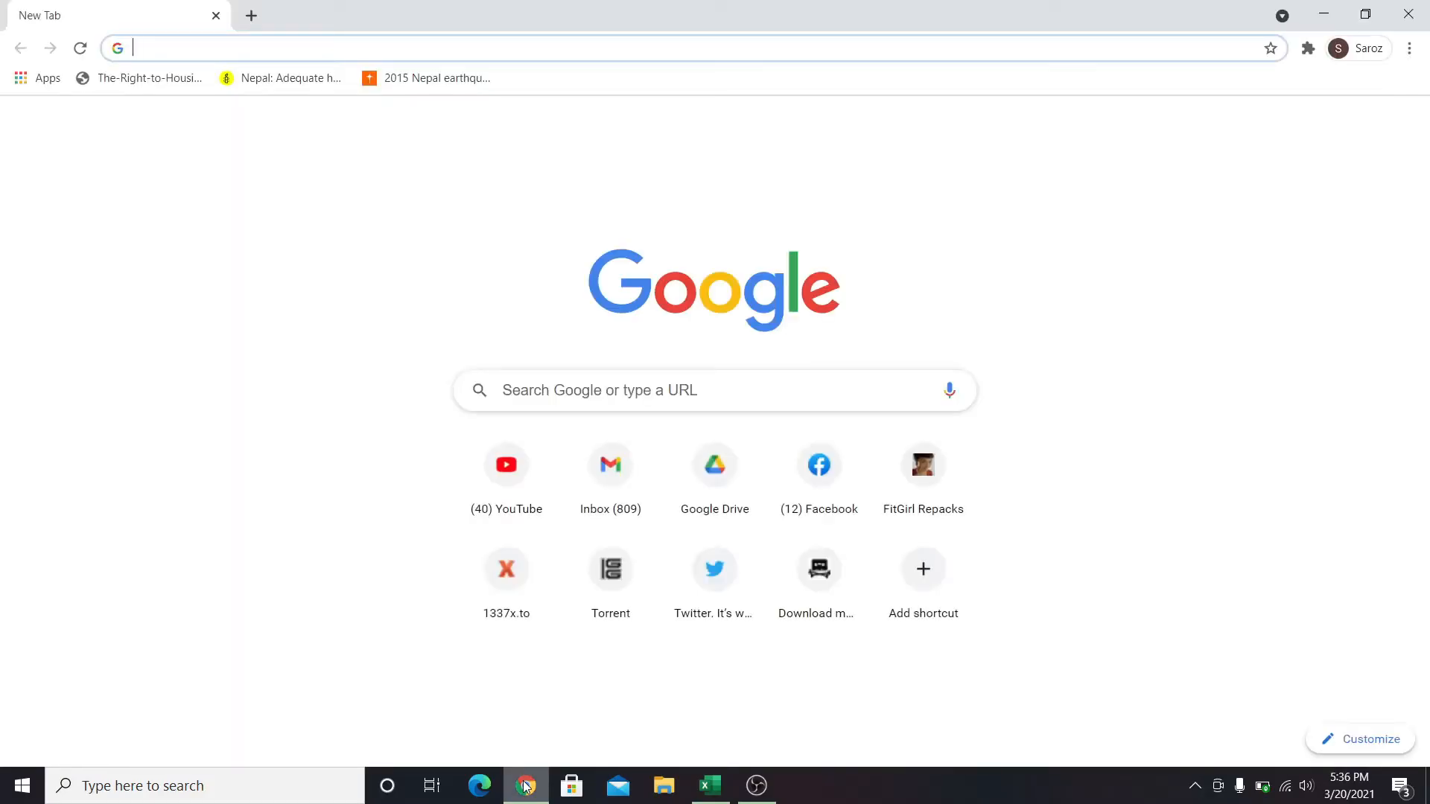
Go to pnc.com and reach the Online Banking enrollment page from the sign-on panel.
type("pnc.com/en/personal-banking.html")
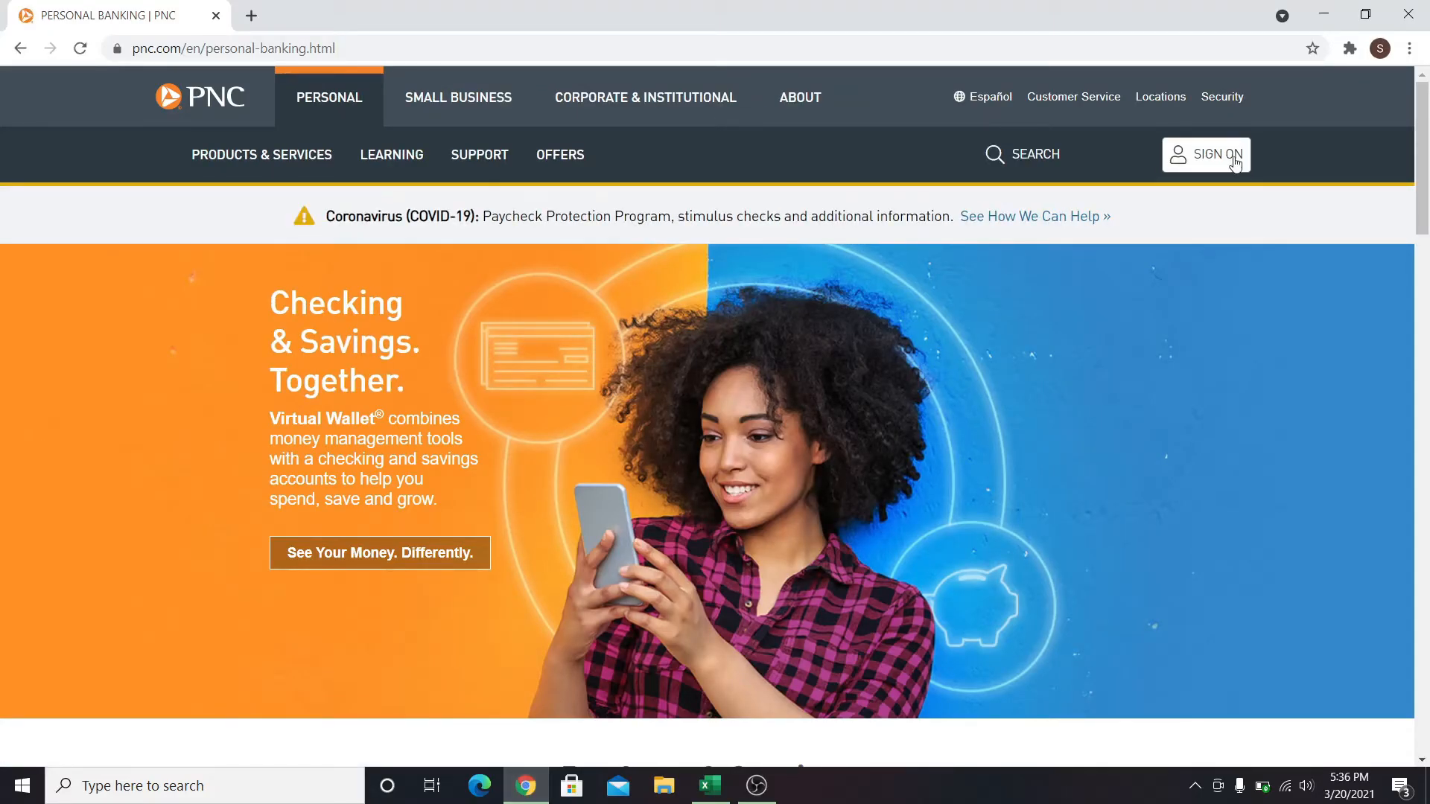
left_click(1204, 154)
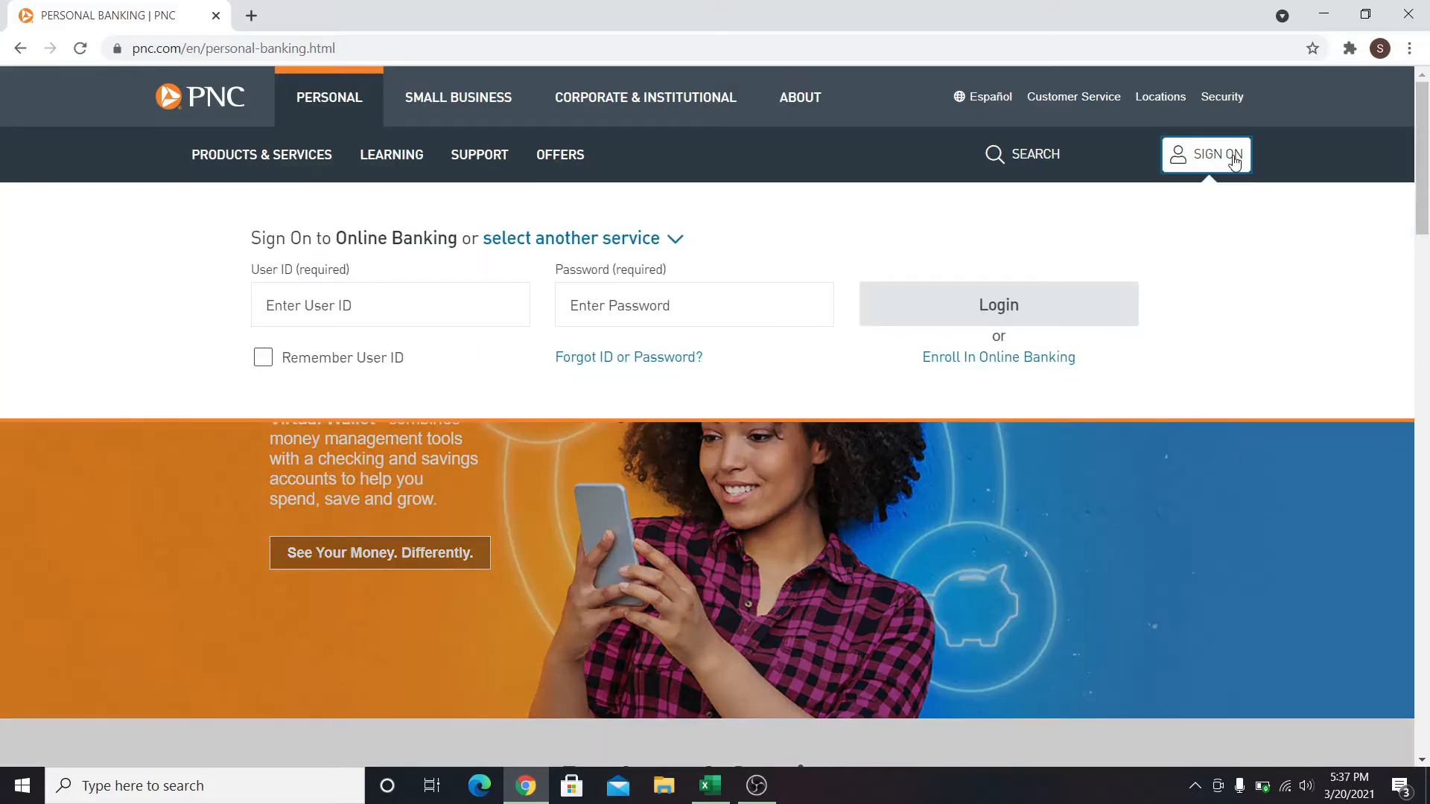
mouse_move(998, 356)
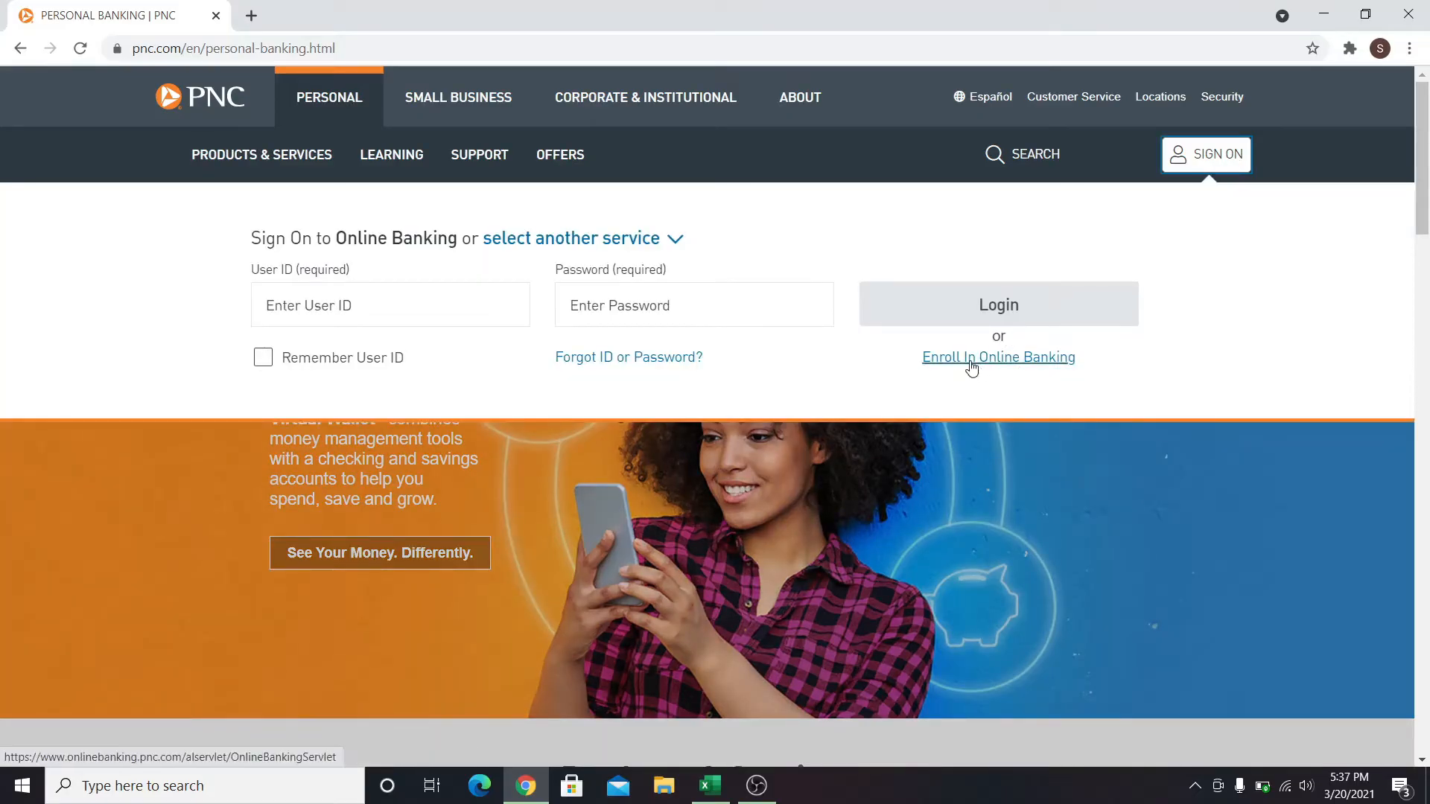
left_click(998, 357)
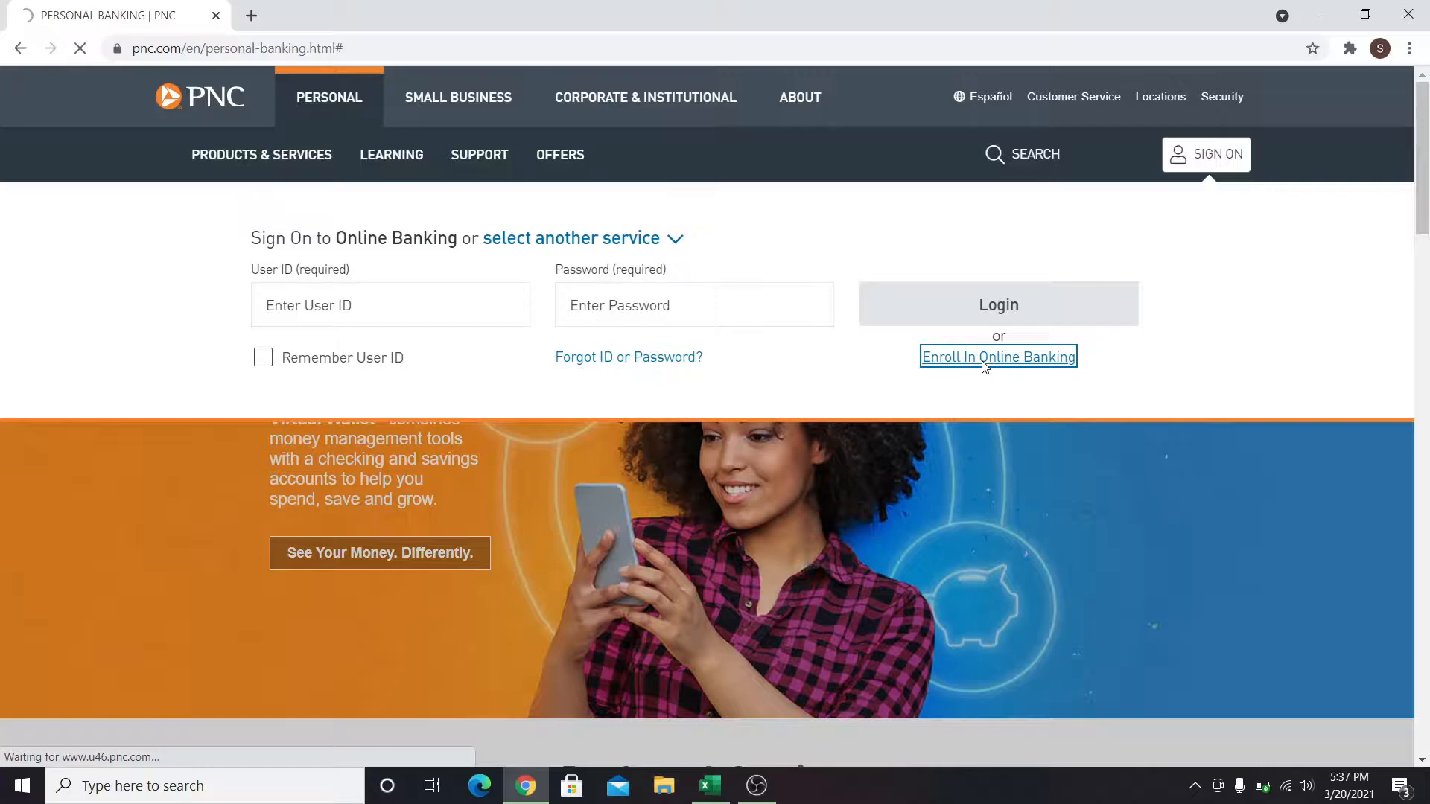
left_click(998, 356)
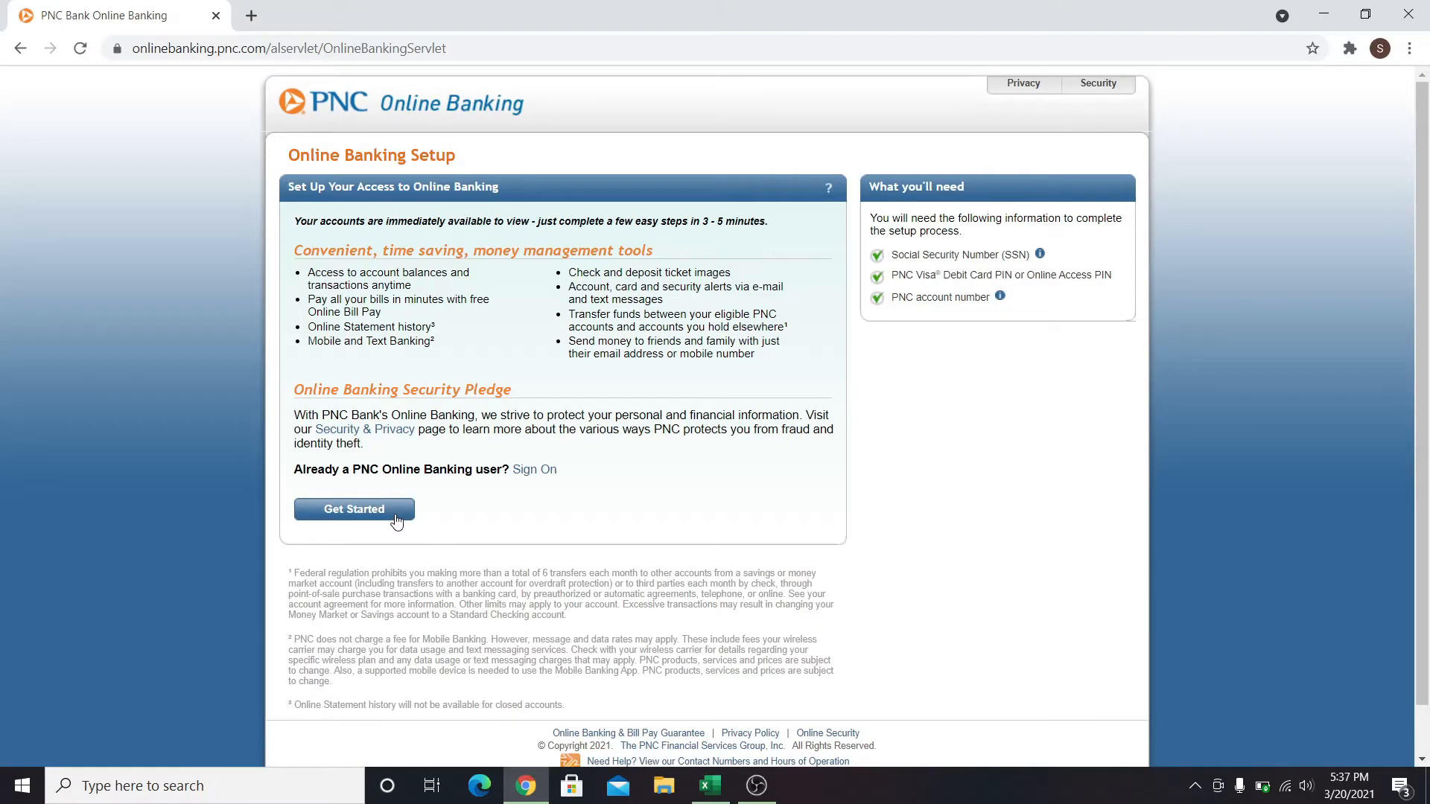
Begin the online banking setup with Get Started.
left_click(354, 509)
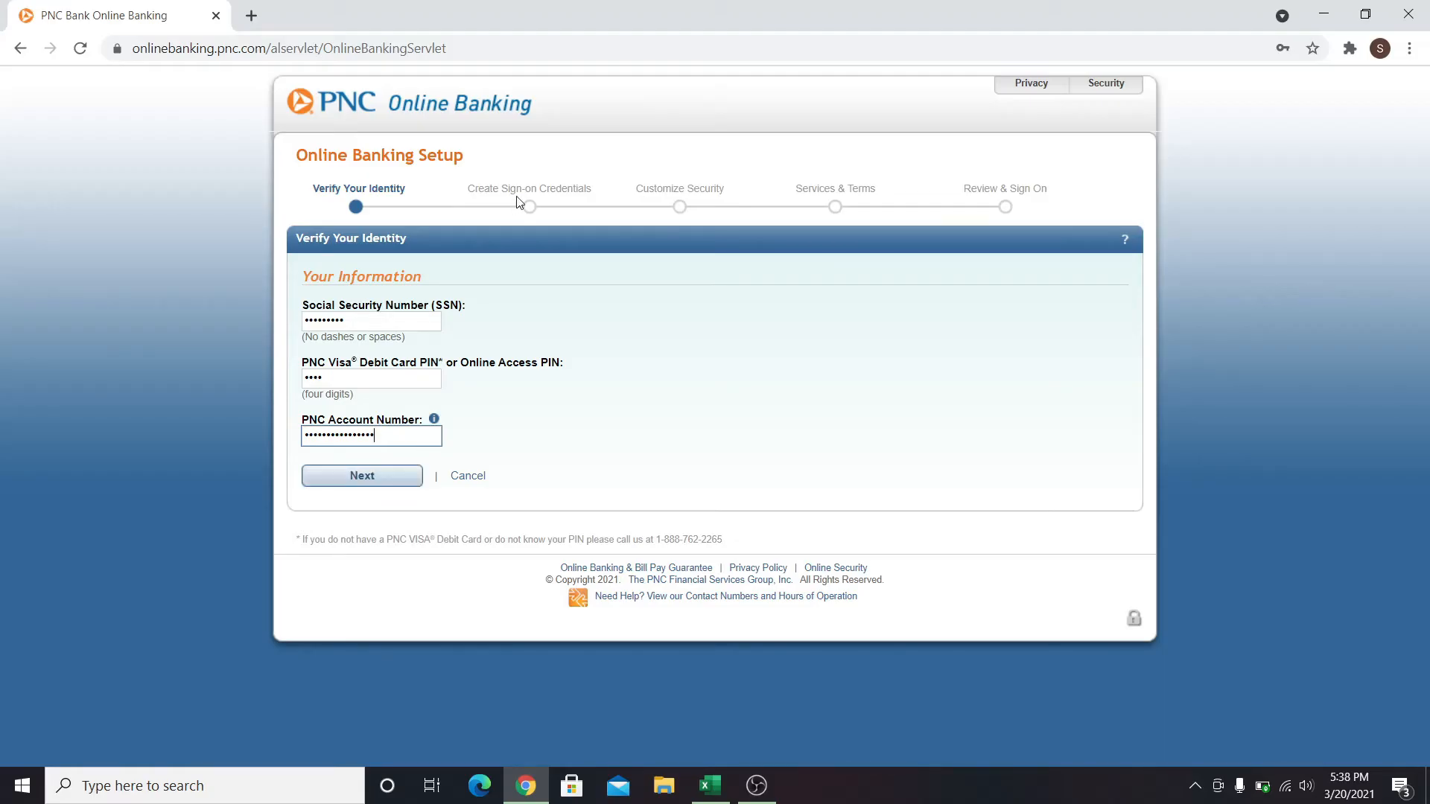
mouse_move(512, 189)
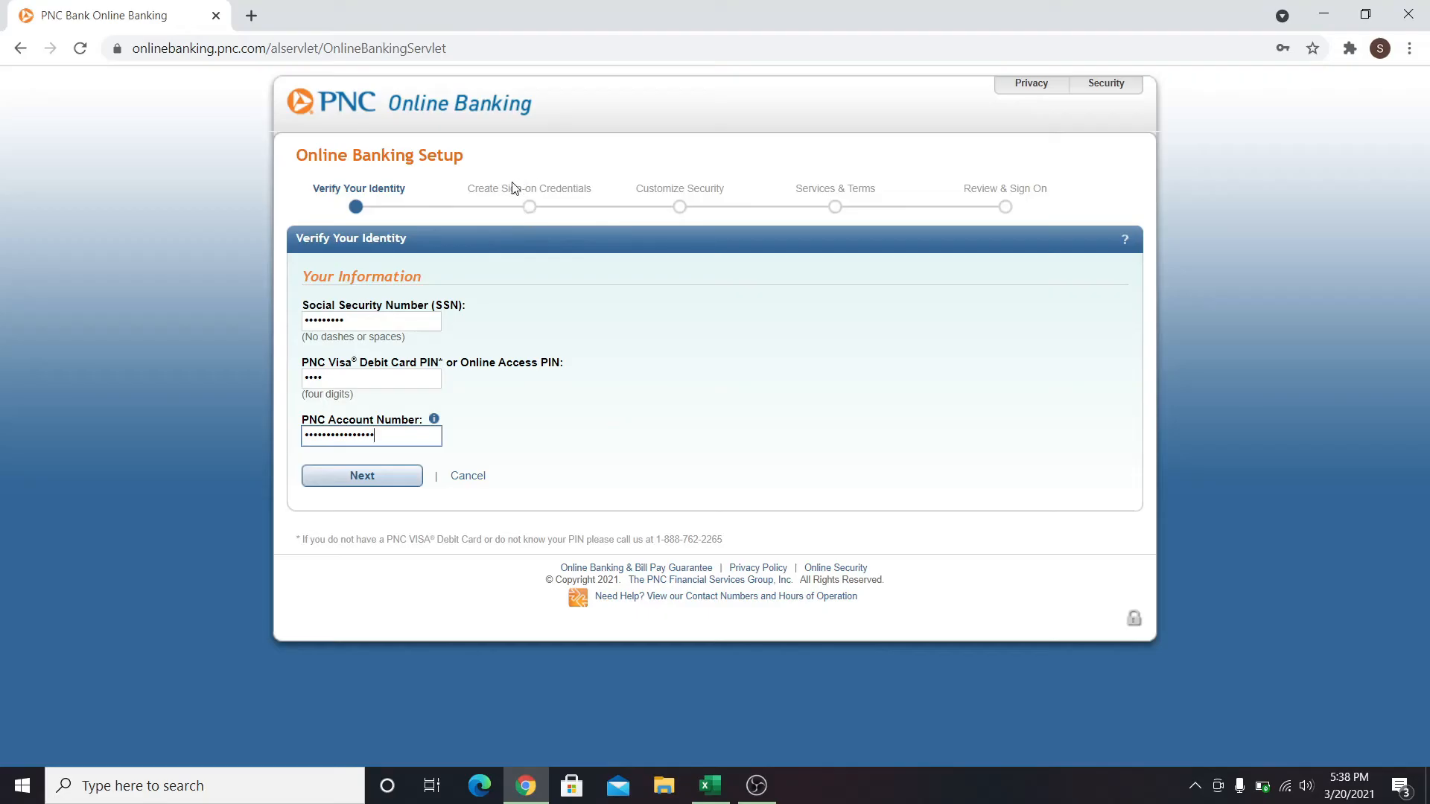
mouse_move(519, 211)
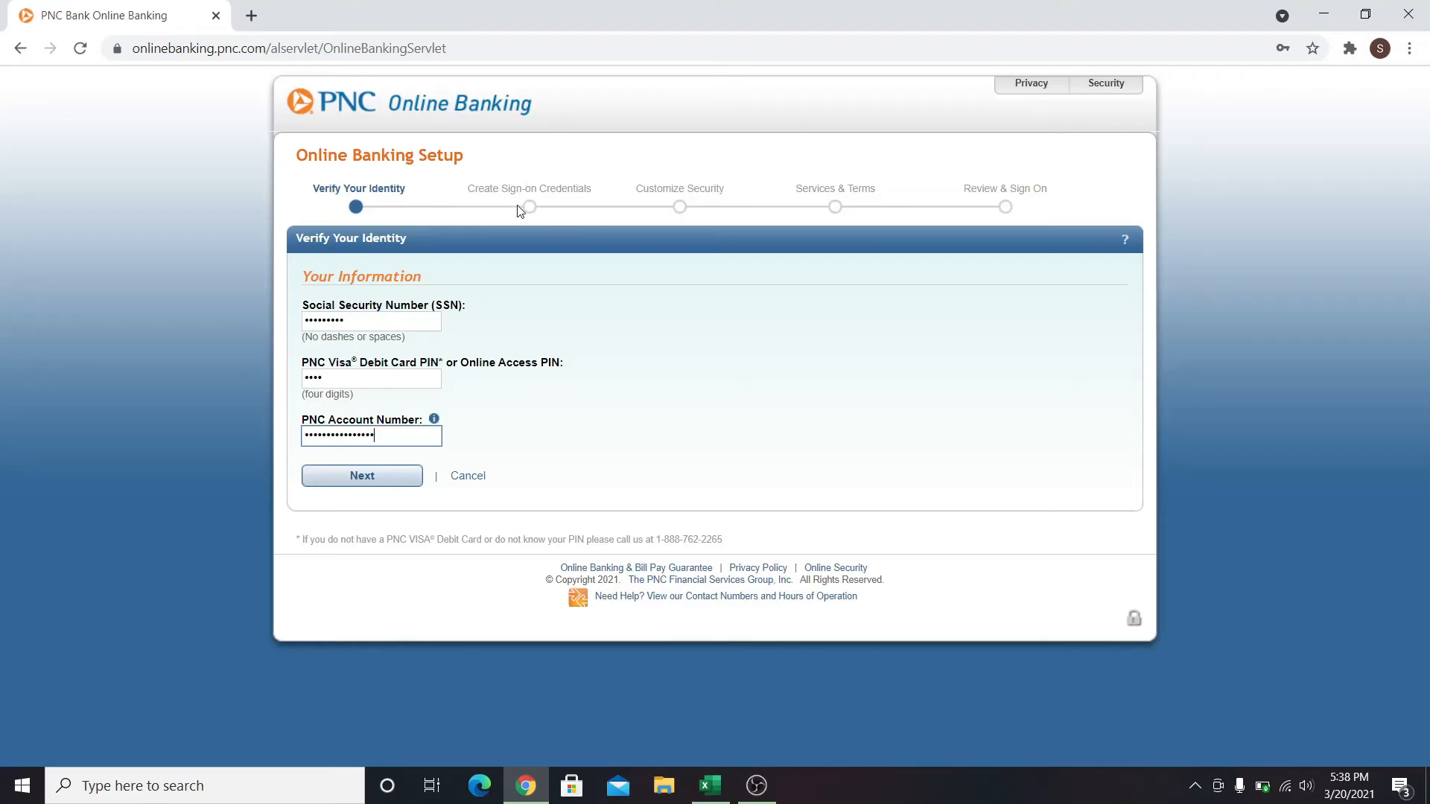
mouse_move(524, 259)
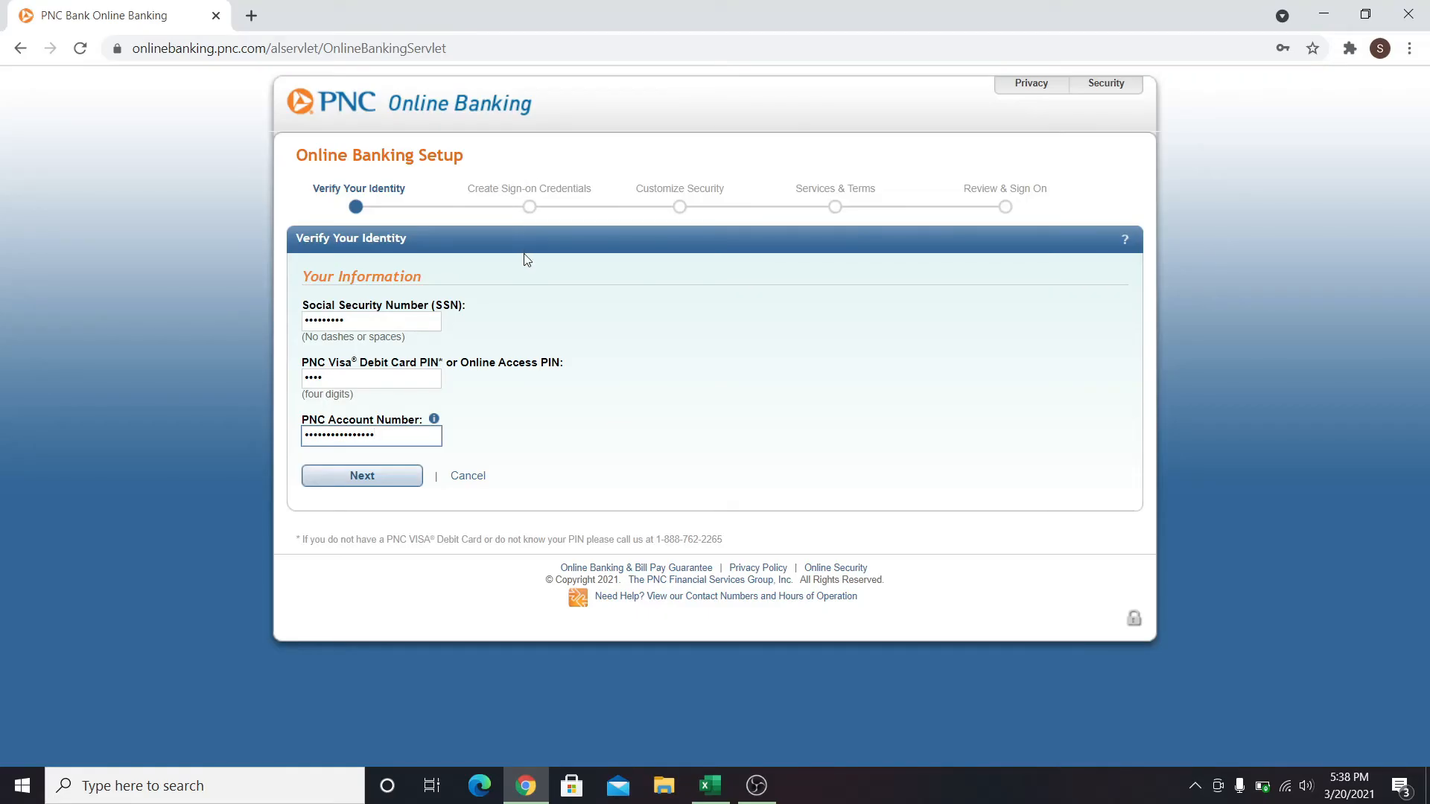
mouse_move(569, 320)
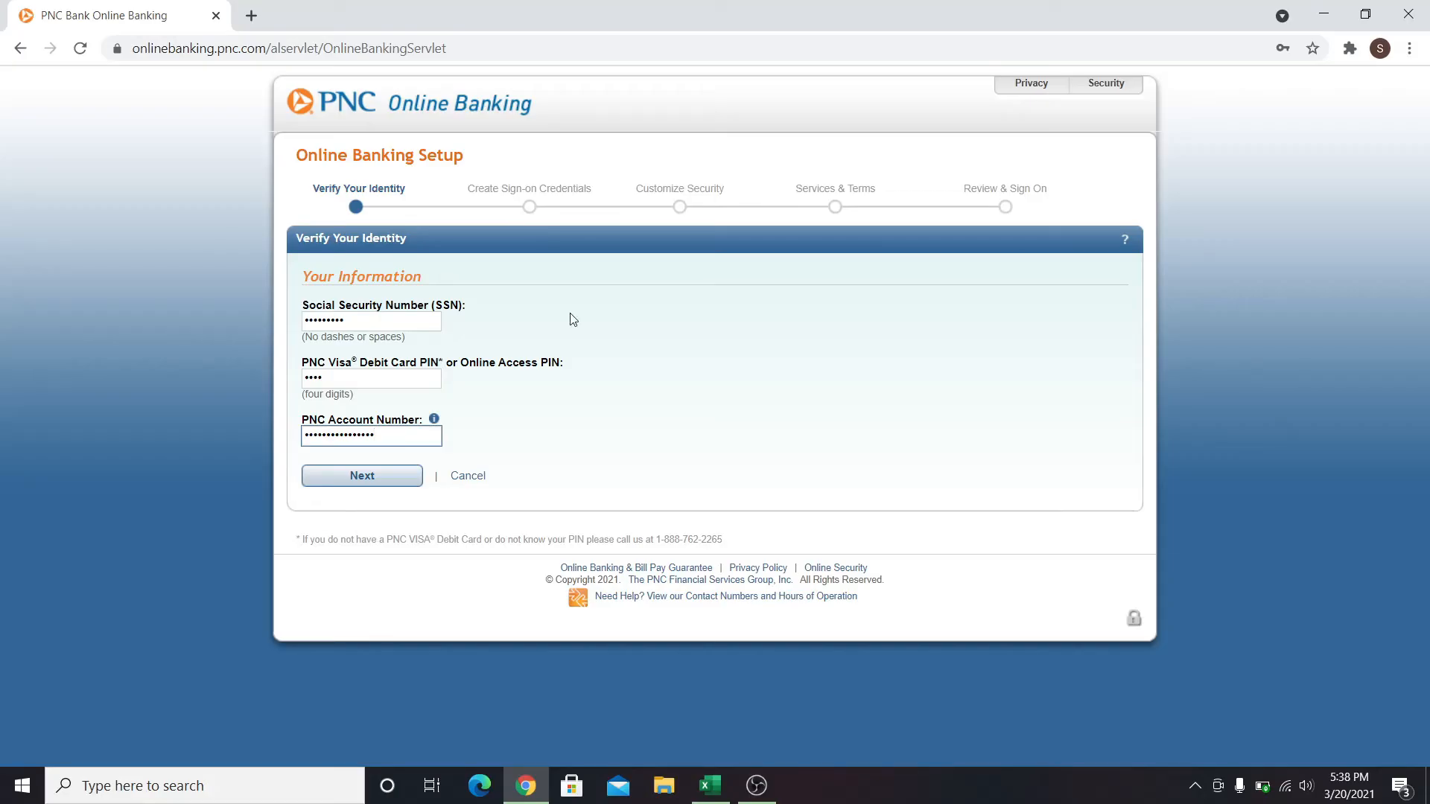
Return to PNC personal banking, dismiss the save-password prompt, and select the sign-on User ID field.
left_click(361, 475)
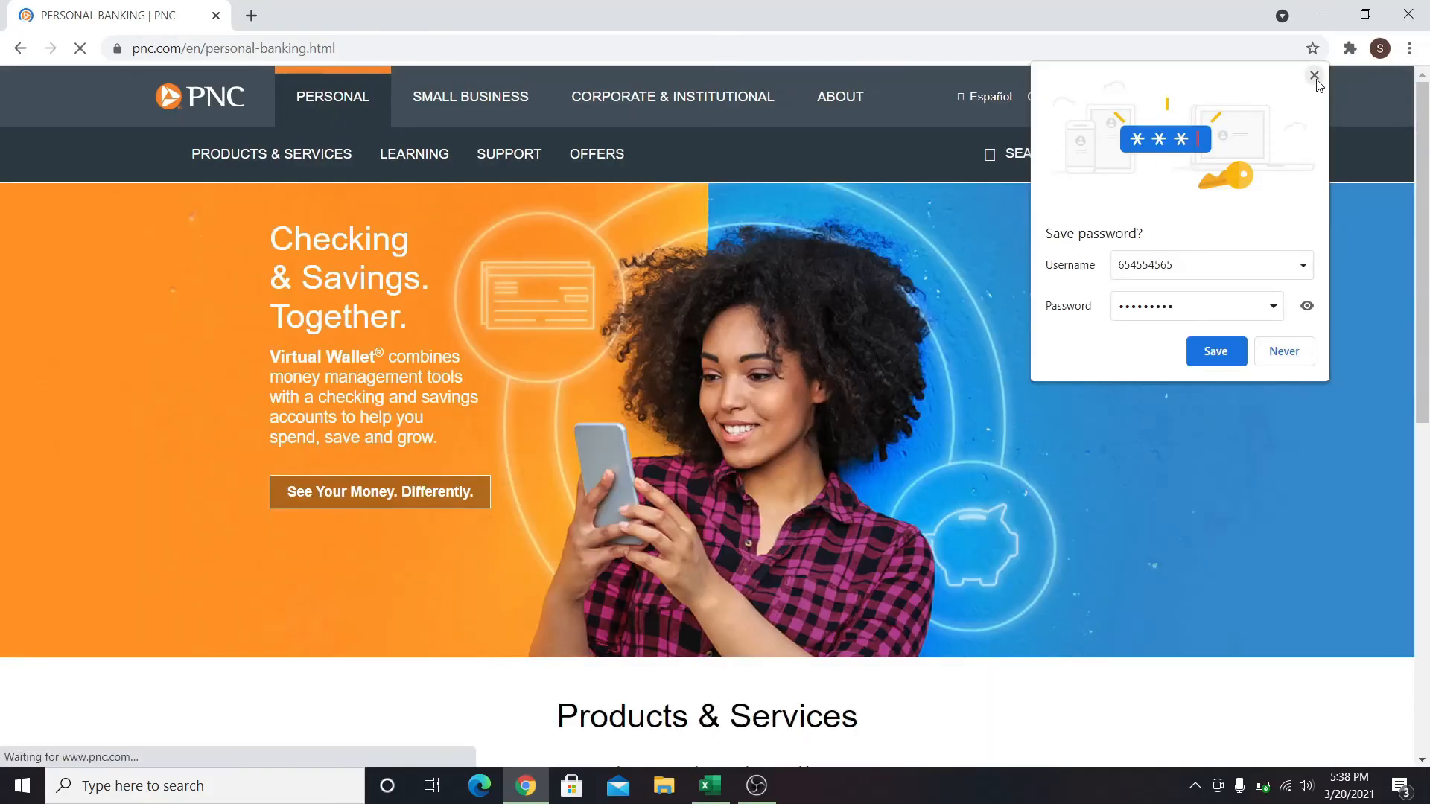
left_click(1314, 74)
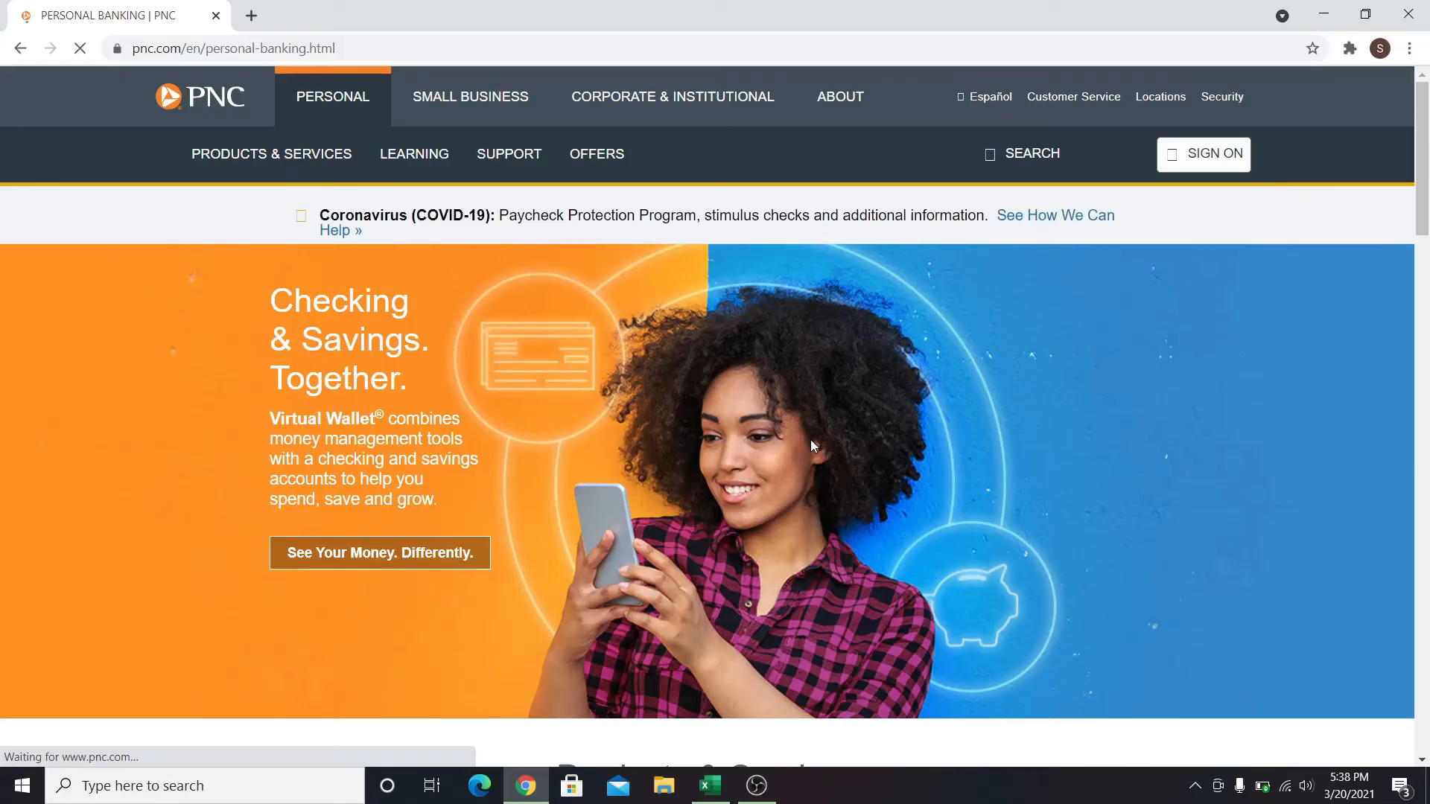
left_click(1203, 154)
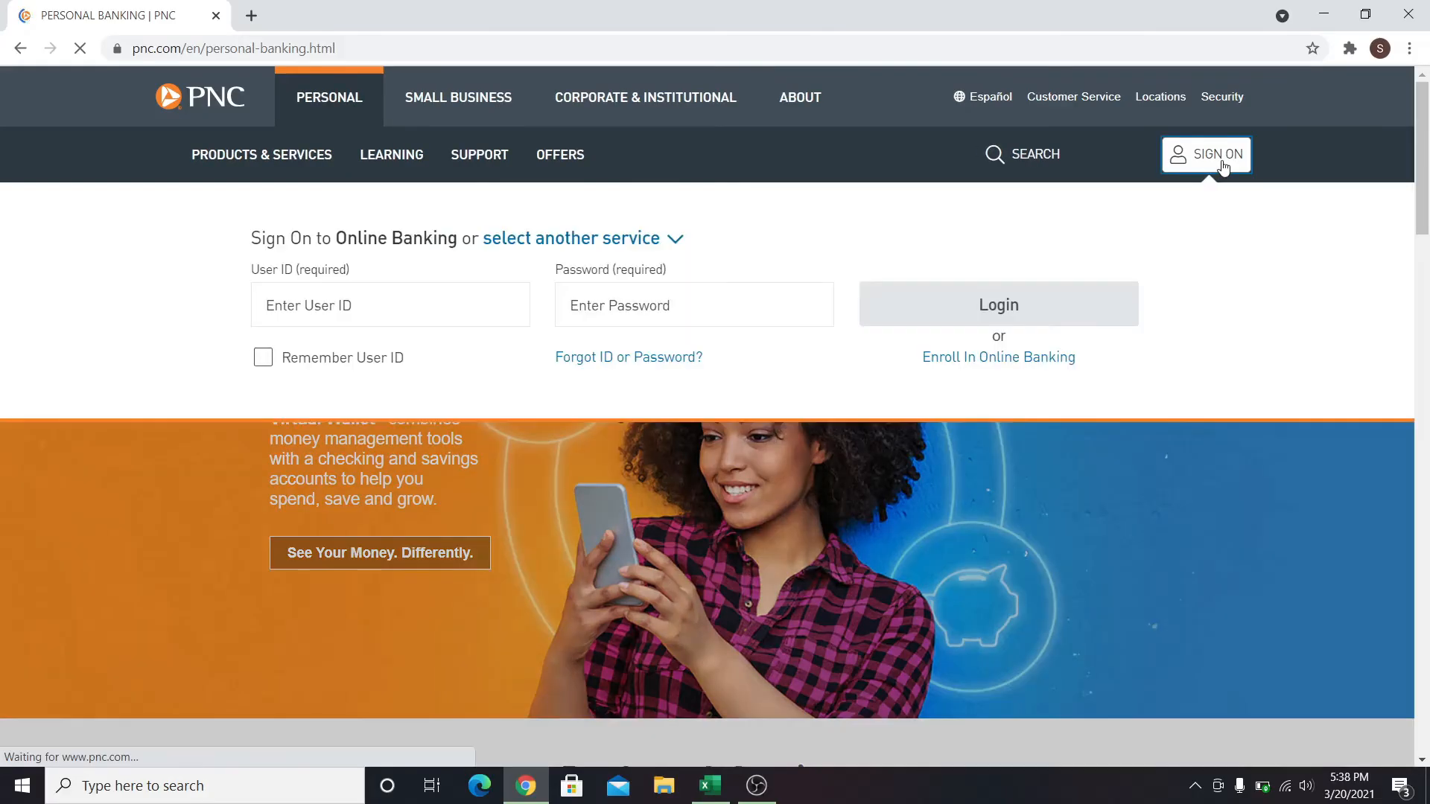
left_click(996, 304)
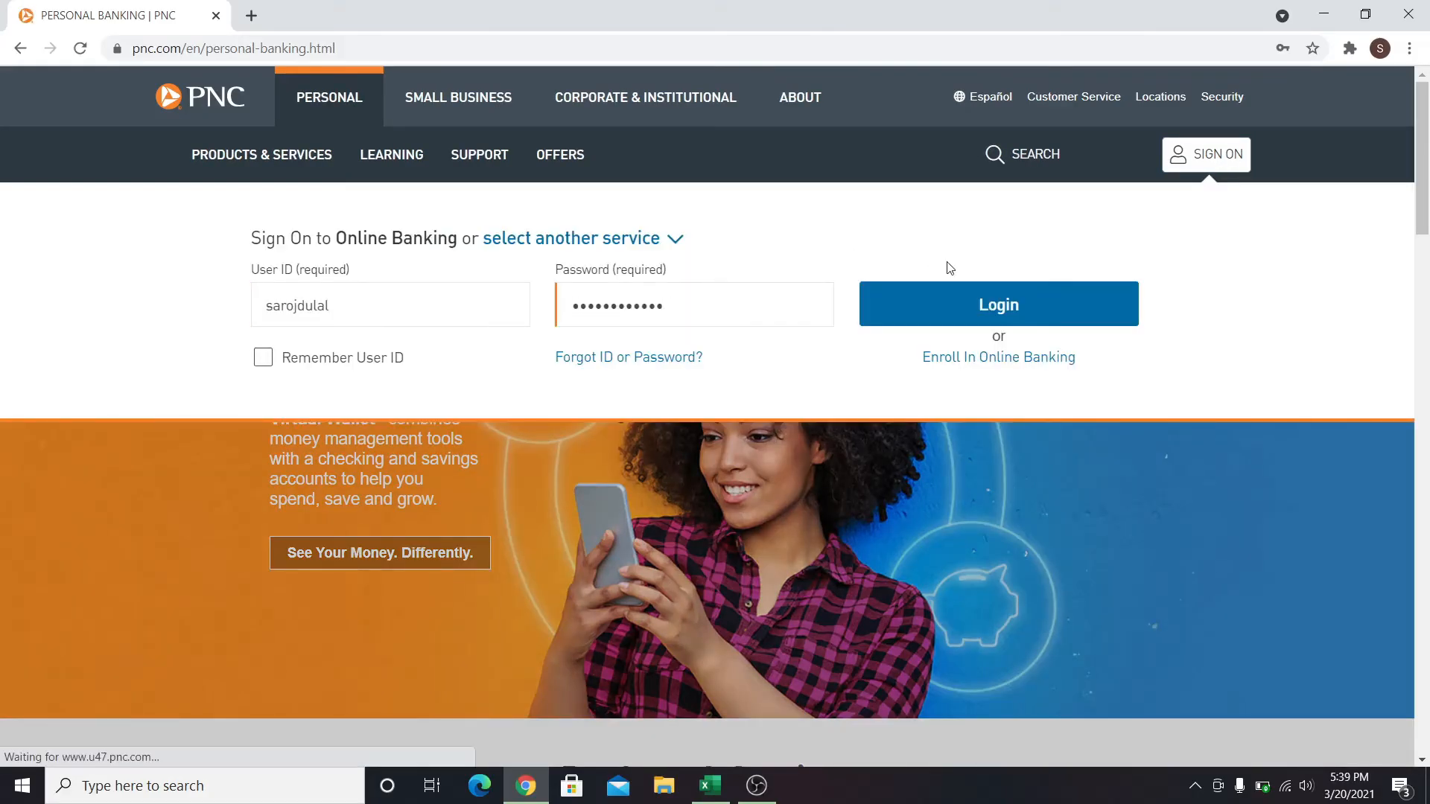